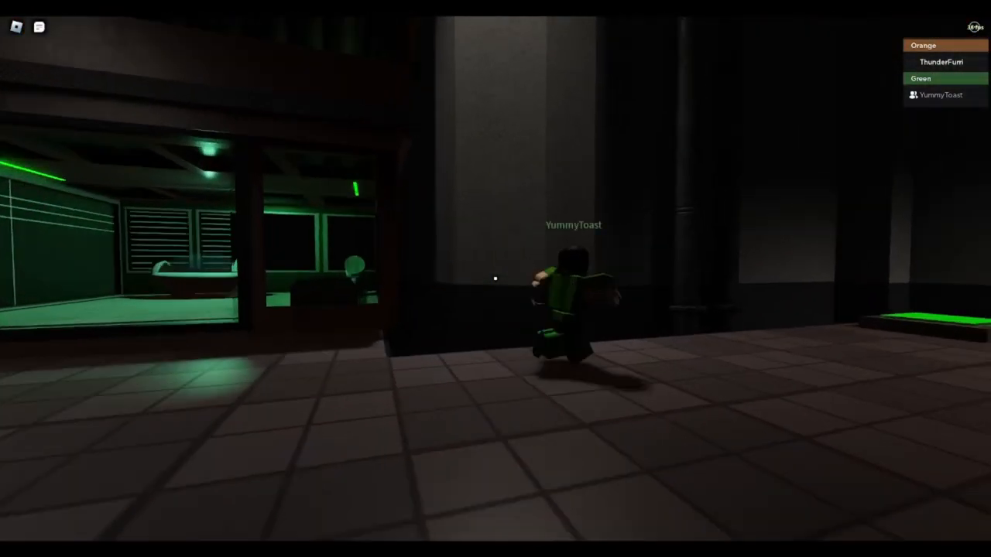
pyautogui.moveTo(495, 279)
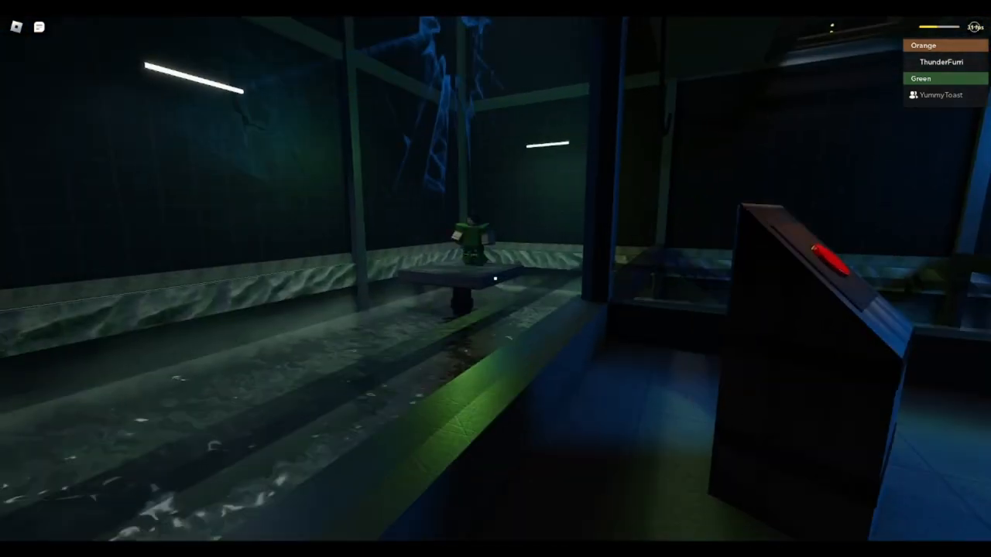
pyautogui.moveTo(496, 279)
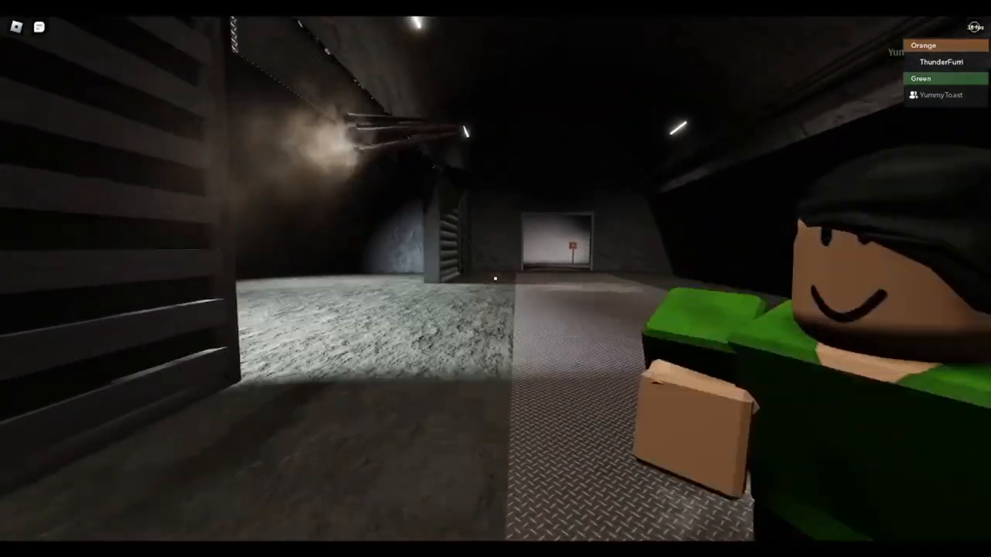
pyautogui.moveTo(495, 279)
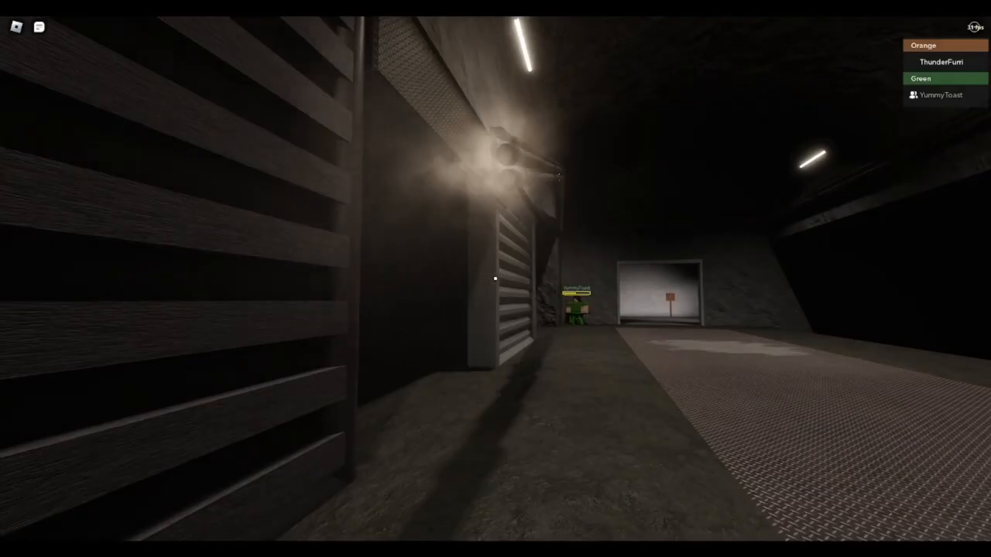
pyautogui.moveTo(496, 278)
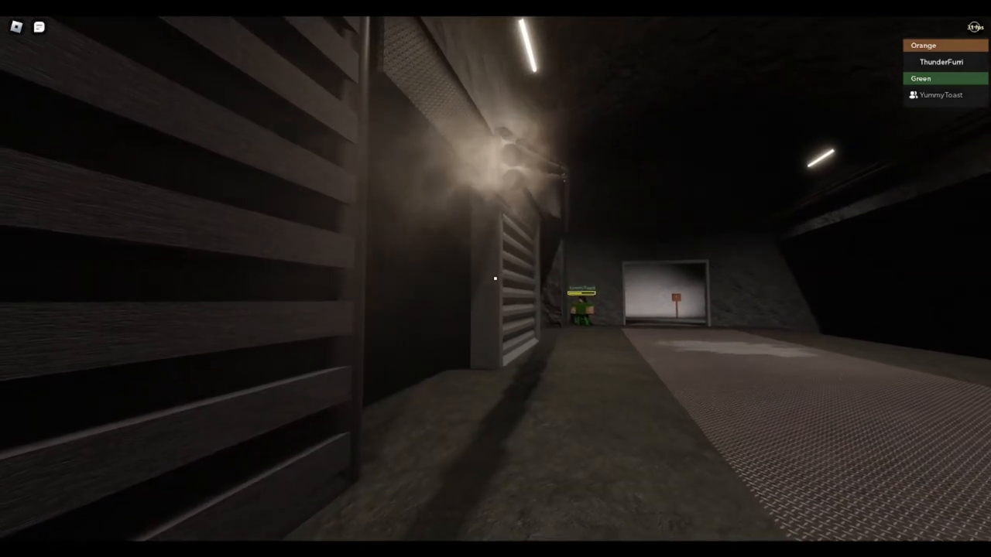
pyautogui.moveTo(496, 278)
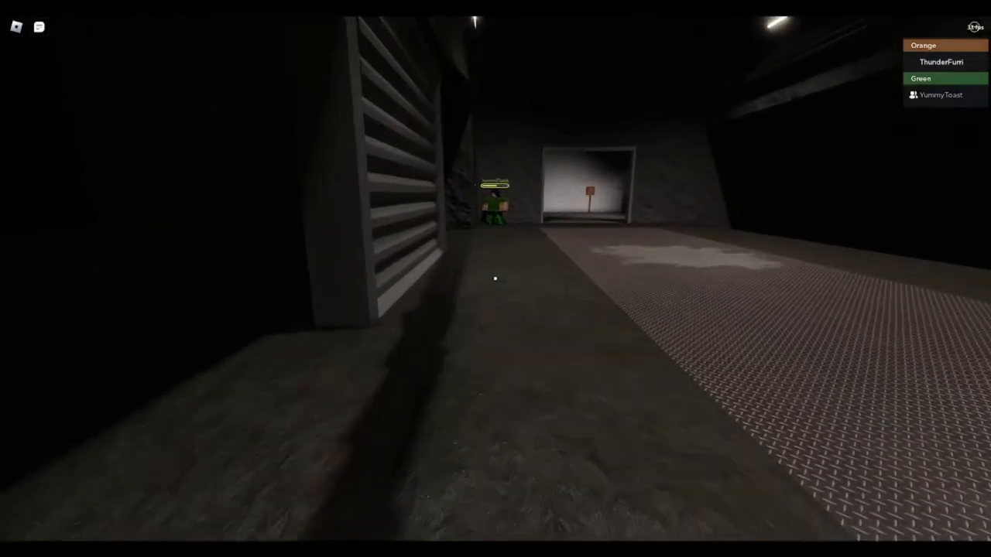
pyautogui.moveTo(496, 279)
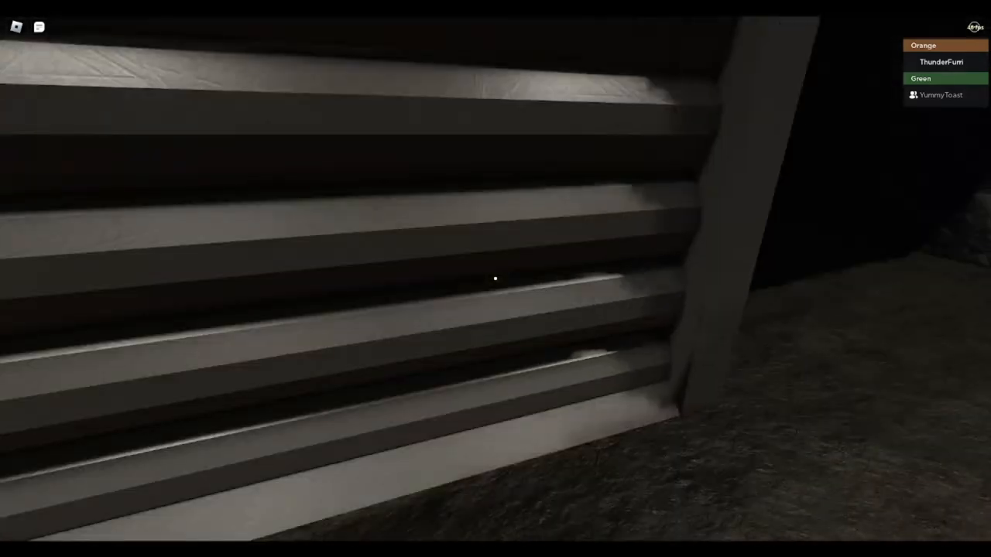
pyautogui.moveTo(496, 279)
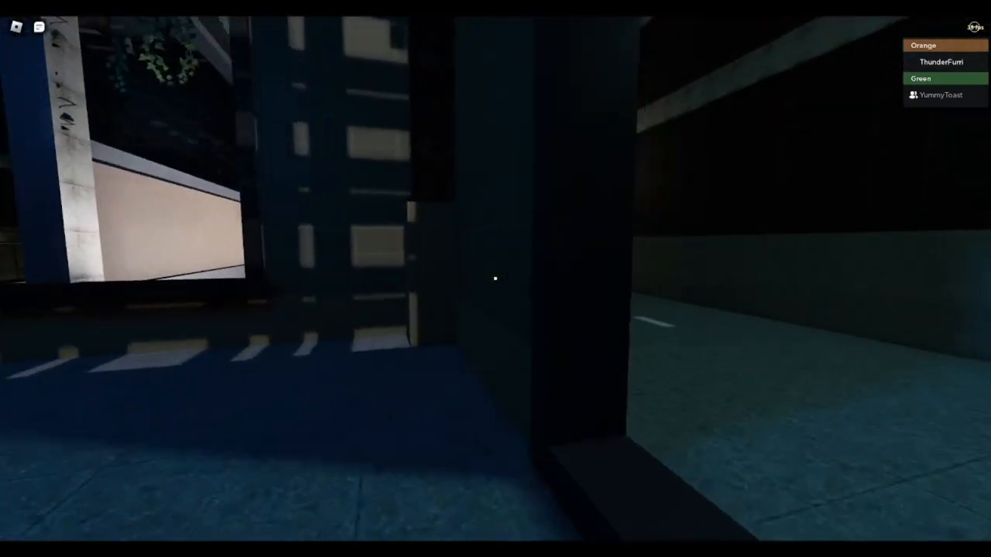
pyautogui.moveTo(495, 278)
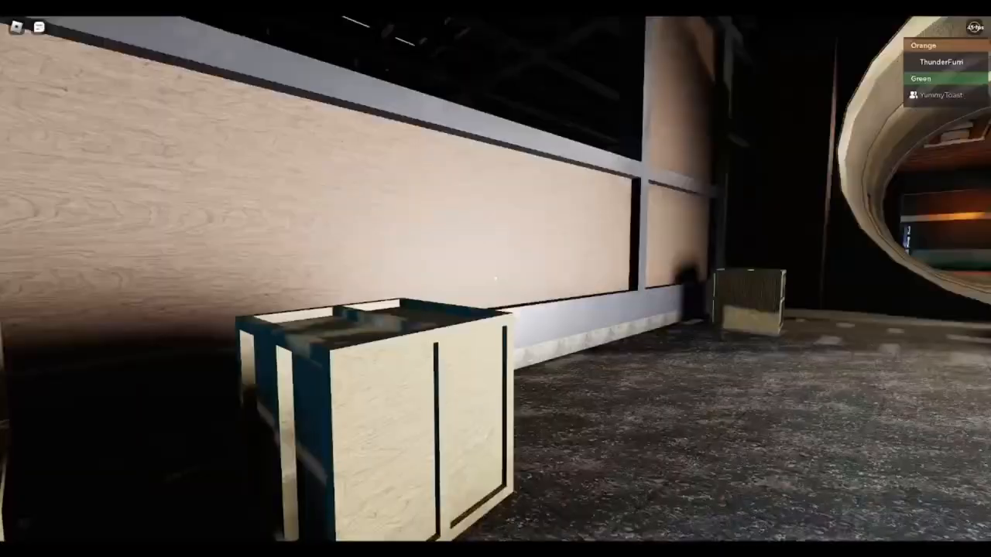
pyautogui.moveTo(495, 278)
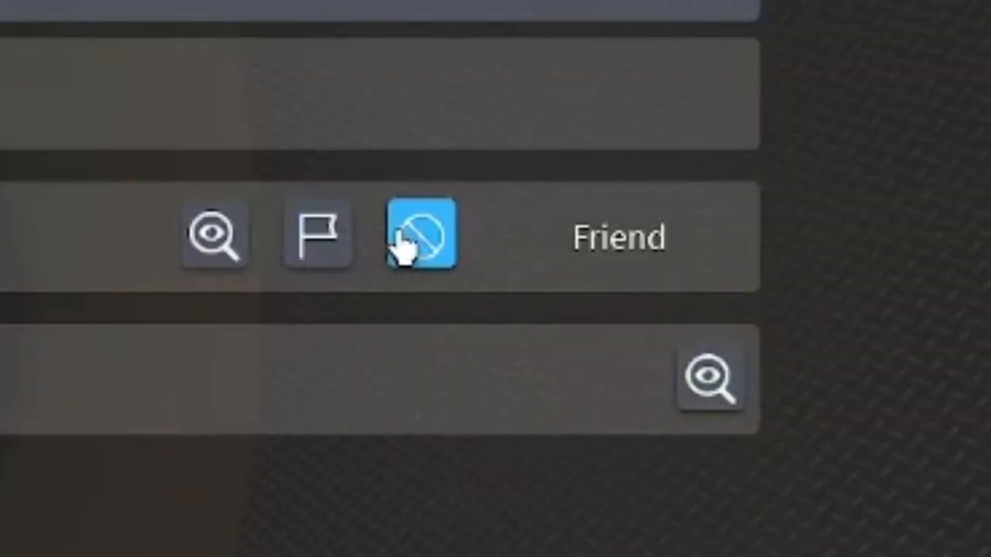
# Step: Block the other green-team player from the player list
pyautogui.click(422, 234)
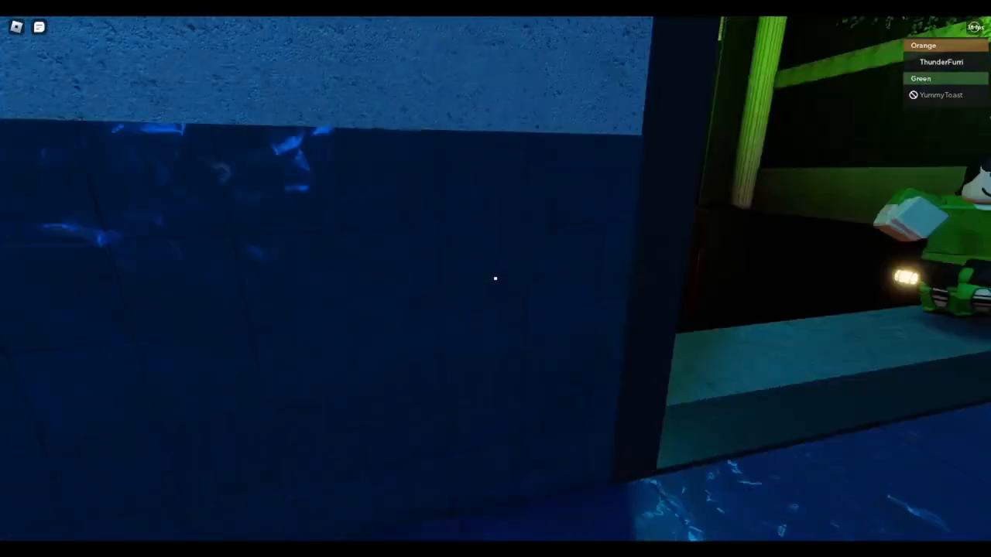
pyautogui.moveTo(495, 279)
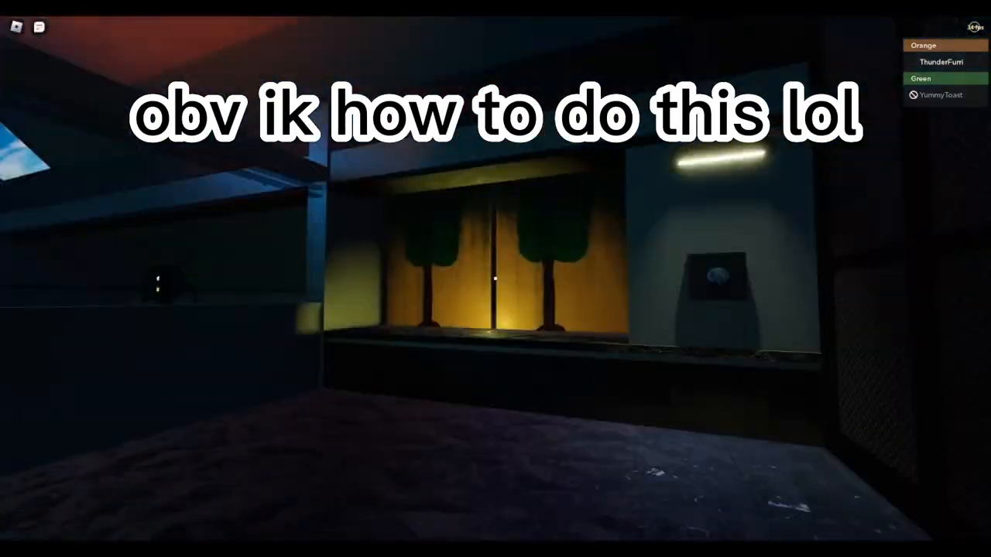
pyautogui.moveTo(496, 279)
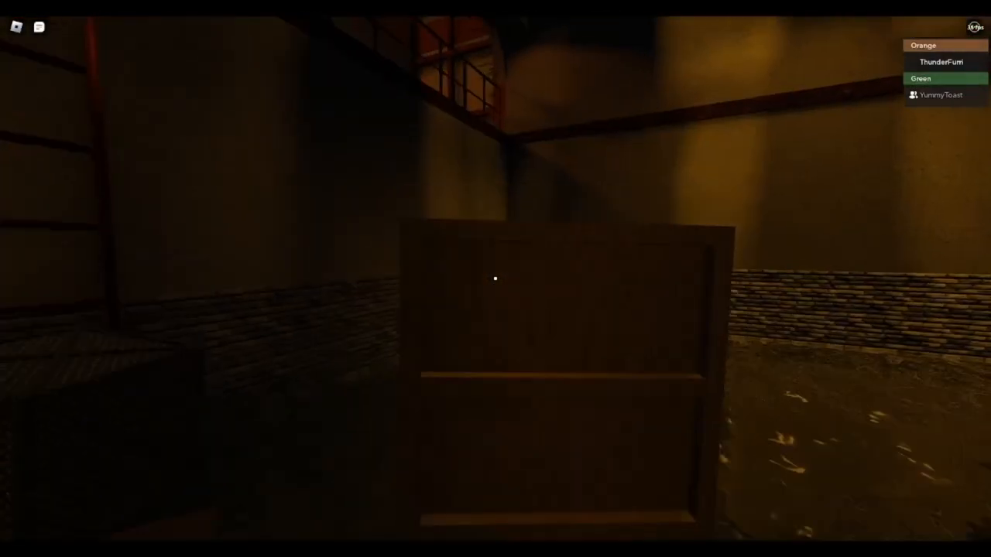
pyautogui.moveTo(496, 278)
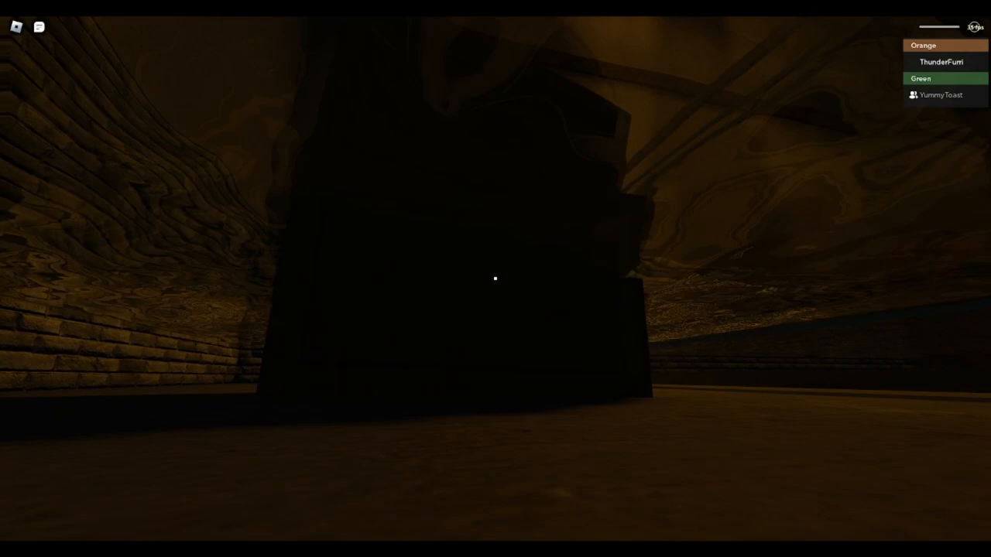
pyautogui.moveTo(496, 279)
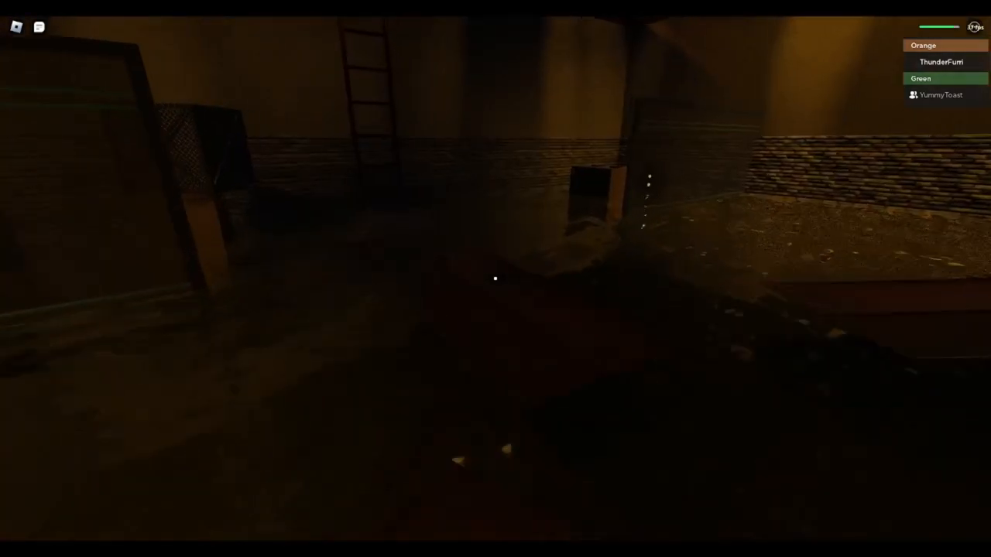
pyautogui.moveTo(495, 279)
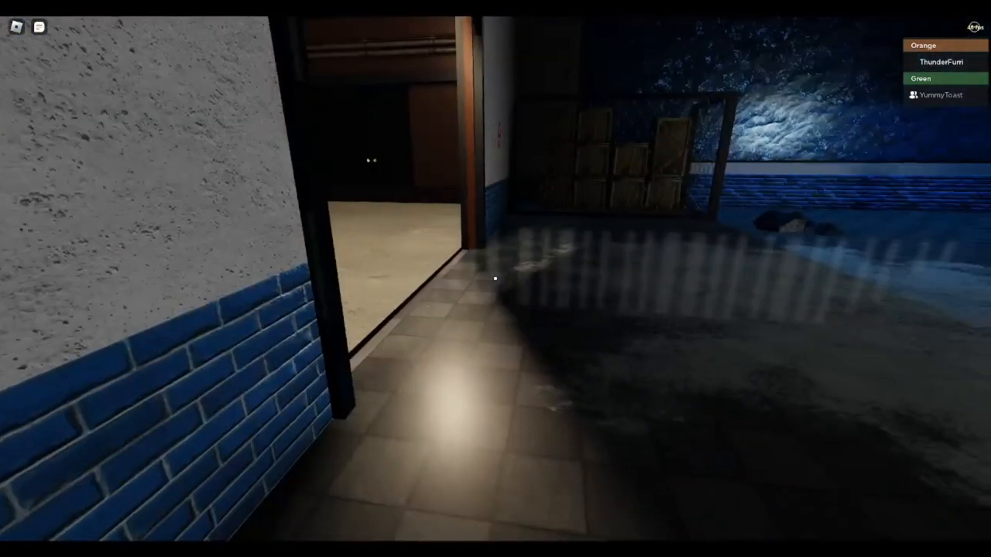
pyautogui.moveTo(496, 278)
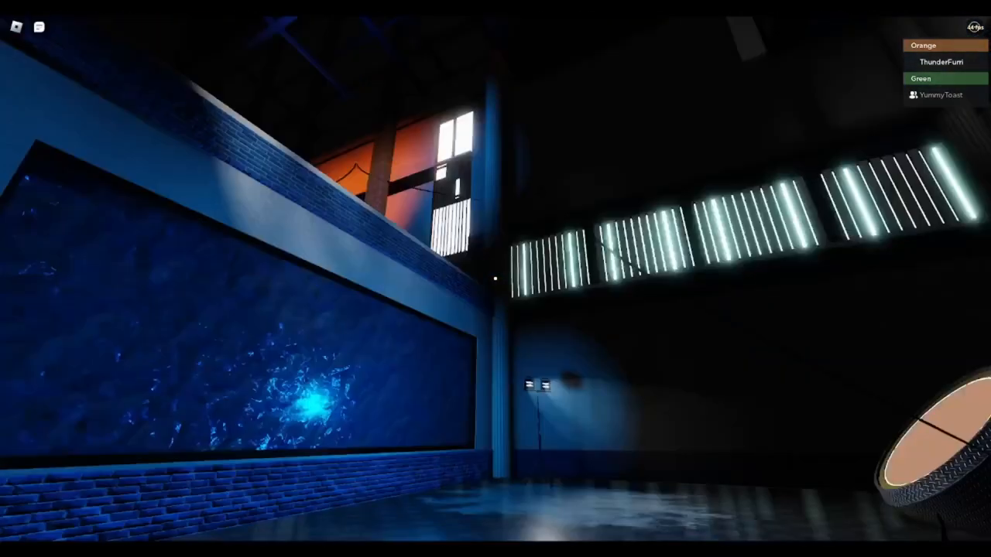
pyautogui.moveTo(495, 278)
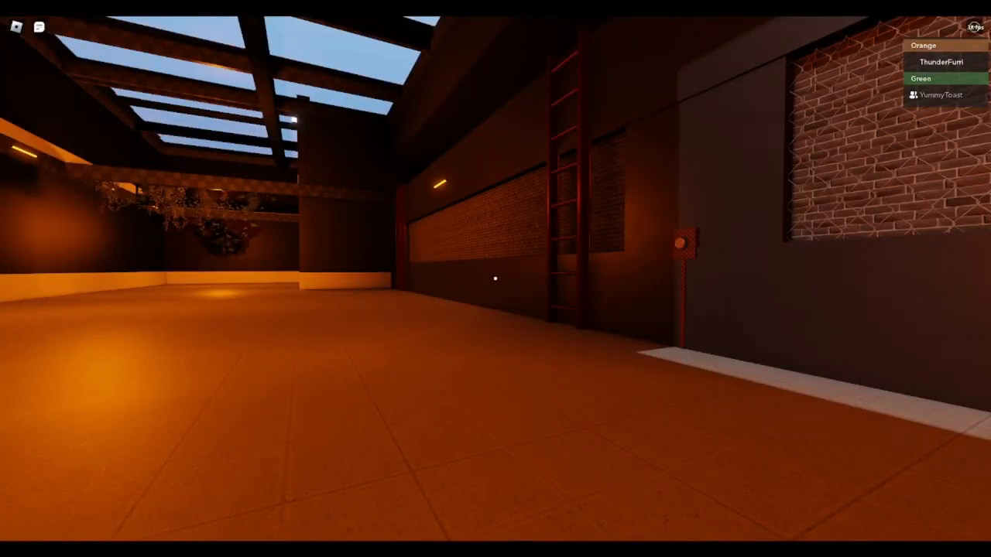
pyautogui.moveTo(495, 279)
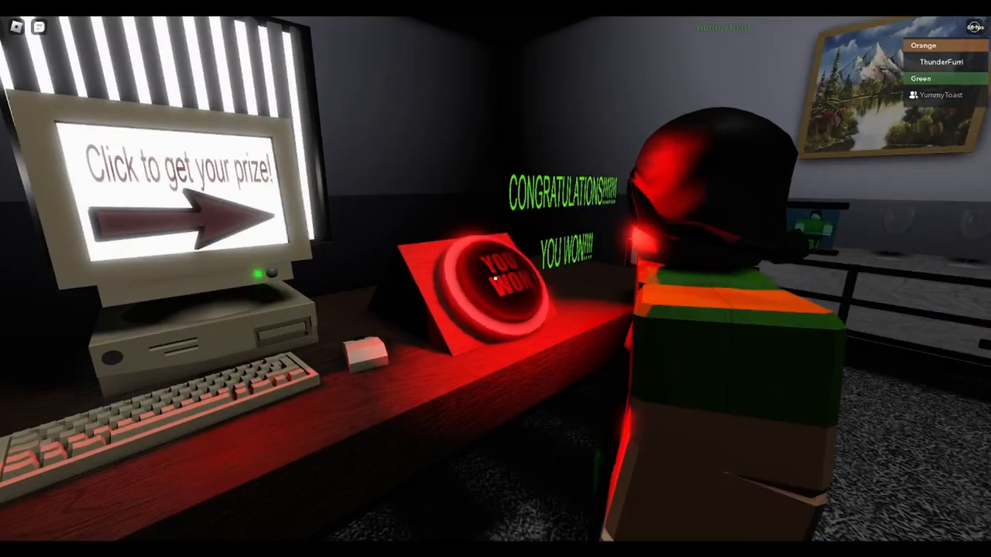
pyautogui.moveTo(495, 278)
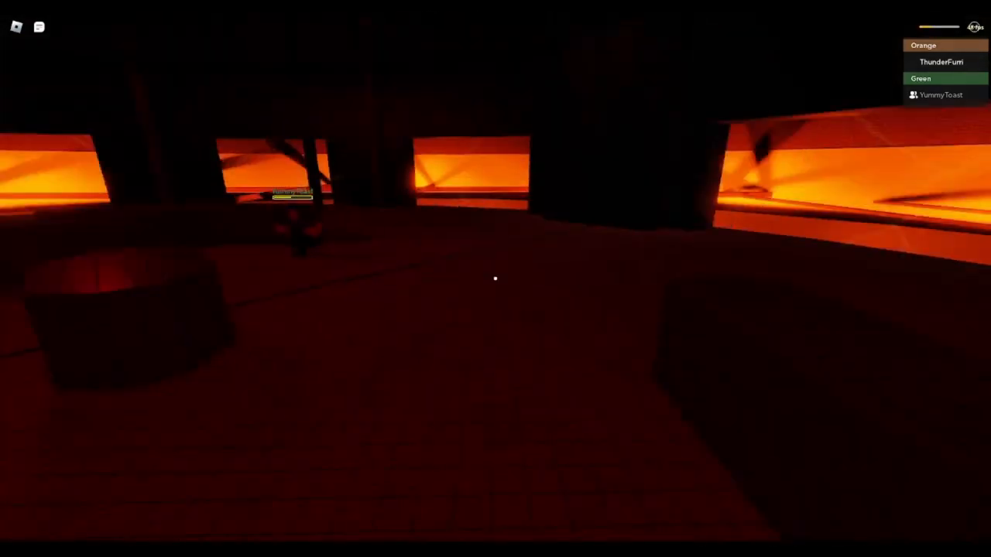
pyautogui.moveTo(496, 279)
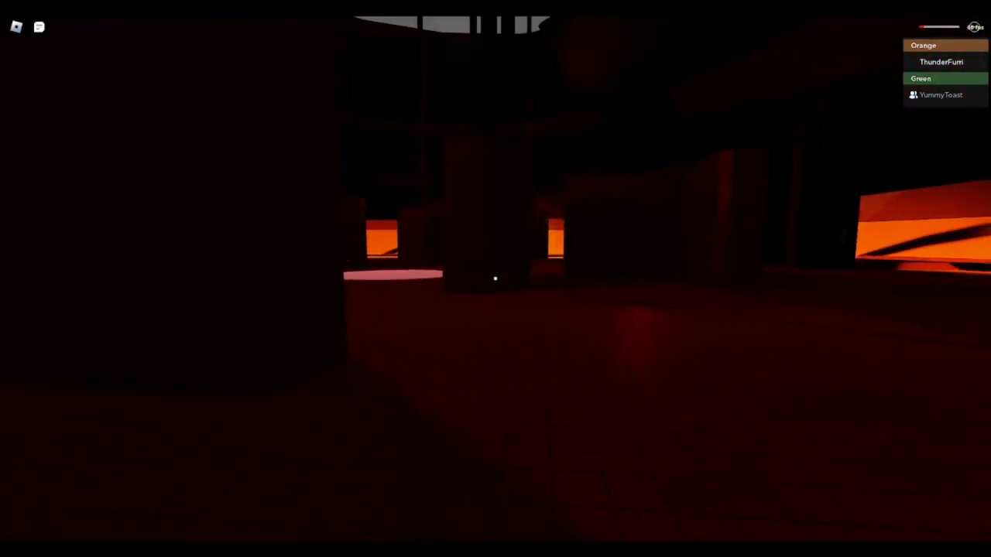
pyautogui.moveTo(495, 279)
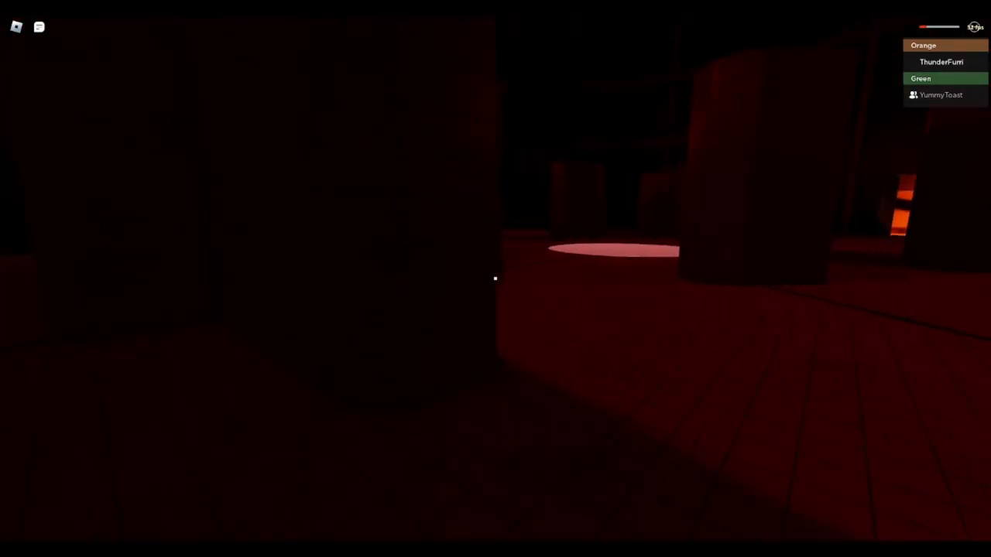
pyautogui.moveTo(496, 279)
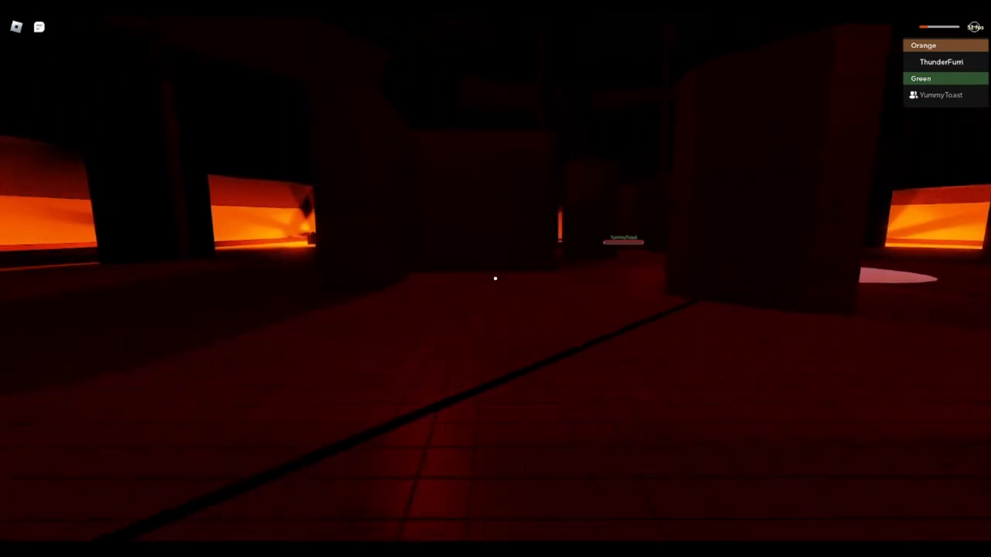